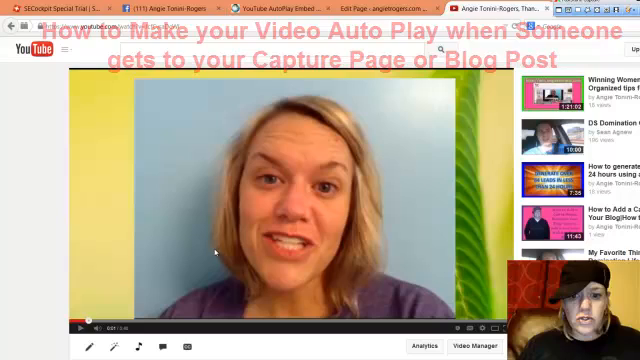
Step: Scroll below the Thank you video and bring up its Share options to show the embed code
scroll(down, 3)
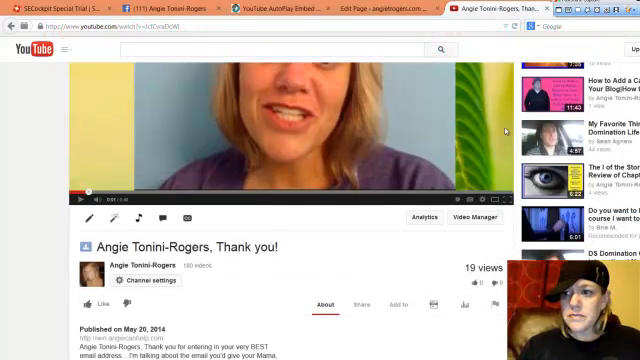
scroll(down, 3)
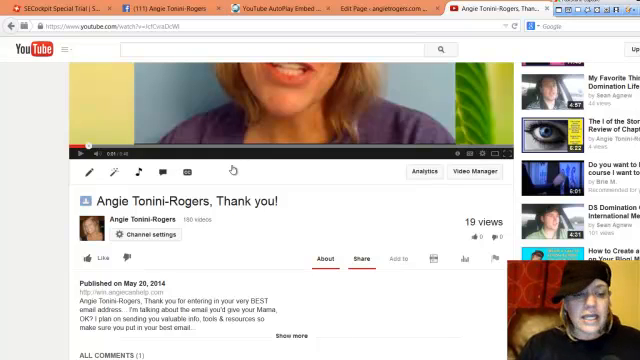
click(356, 258)
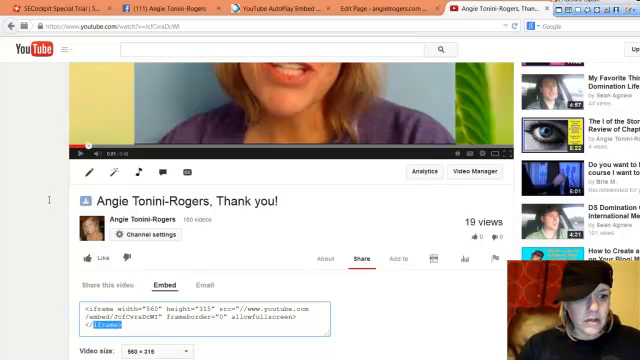
Step: Select the iframe embed code and turn off suggested videos when it finishes
triple_click(195, 312)
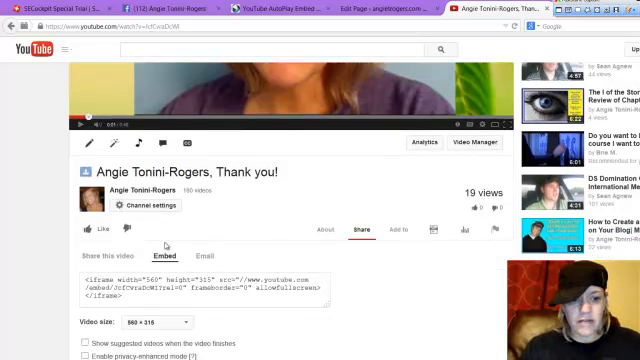
scroll(down, 3)
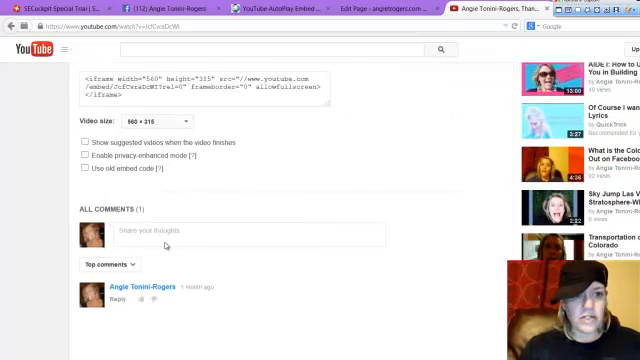
scroll(up, 3)
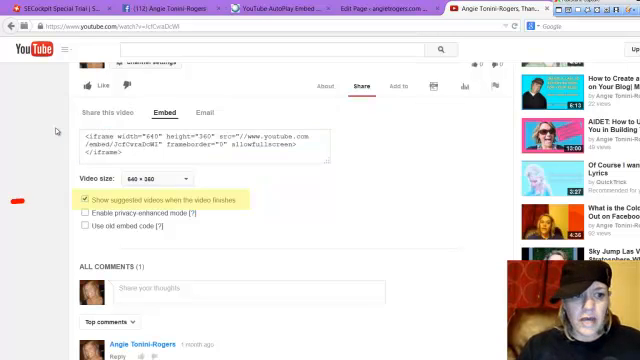
click(86, 201)
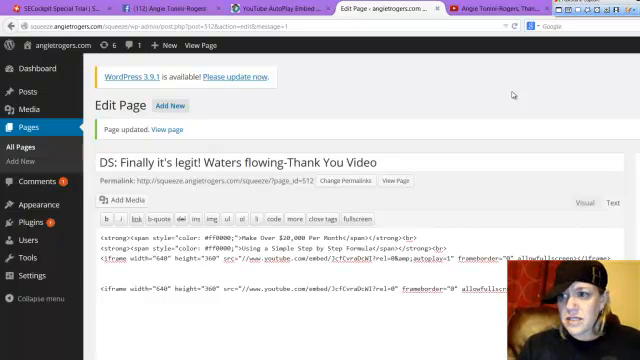
Step: Scroll the Thank You Video page's HTML down to the embed code area
scroll(down, 3)
text(&amp;autoplay)
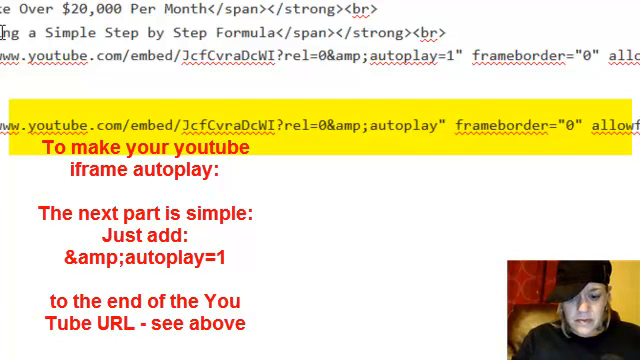
Step: Append &amp;autoplay=1 to the second iframe's YouTube URL
text(=2)
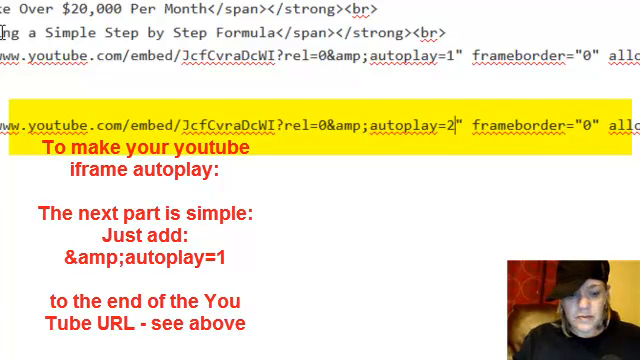
text(1)
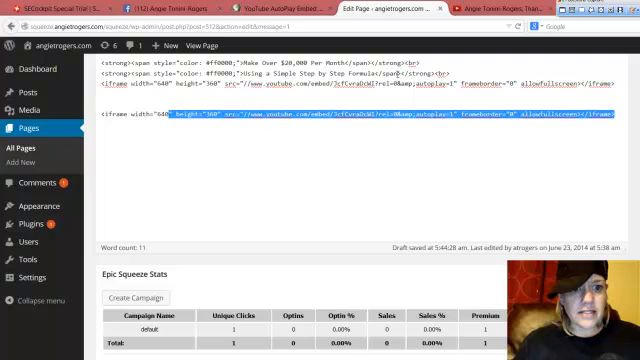
Step: Delete the duplicate iframe code, switch to the Visual view, and preview the page
key(Delete)
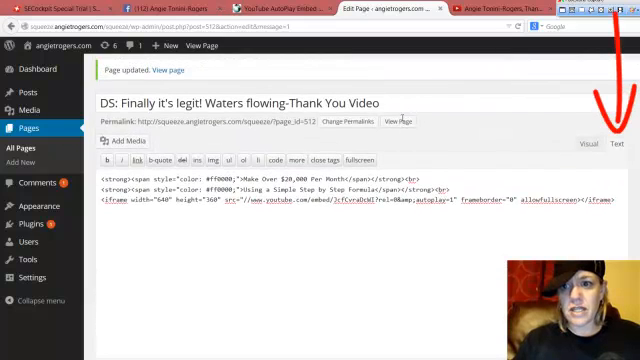
click(599, 143)
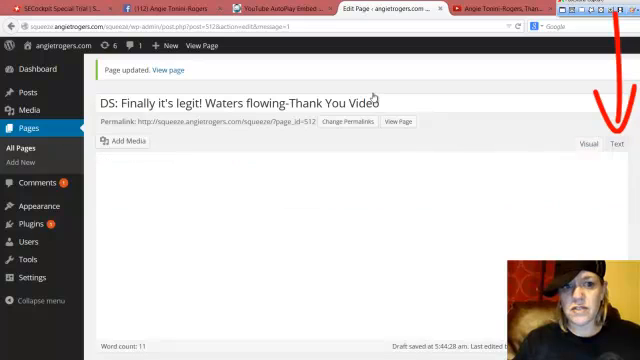
click(595, 145)
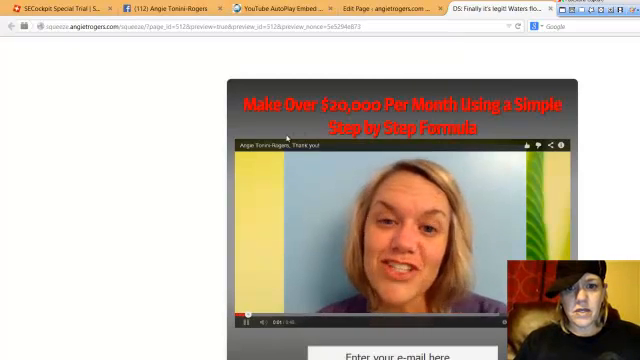
Step: Pause and resume the autoplaying preview video, then go back to the Edit Page tab
click(400, 235)
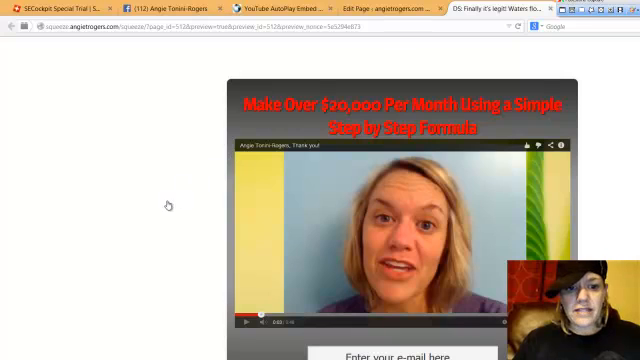
mouse_move(330, 207)
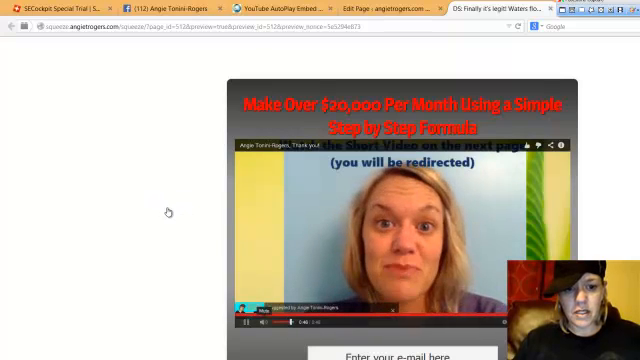
click(400, 233)
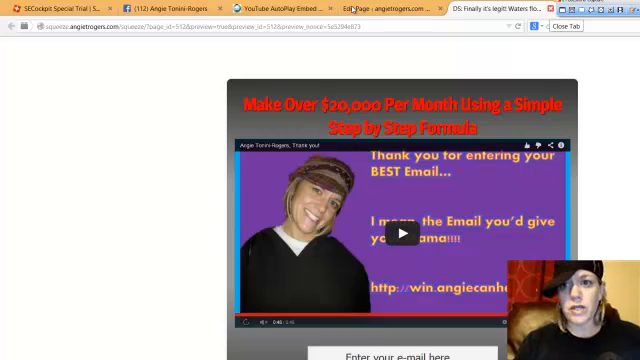
click(370, 9)
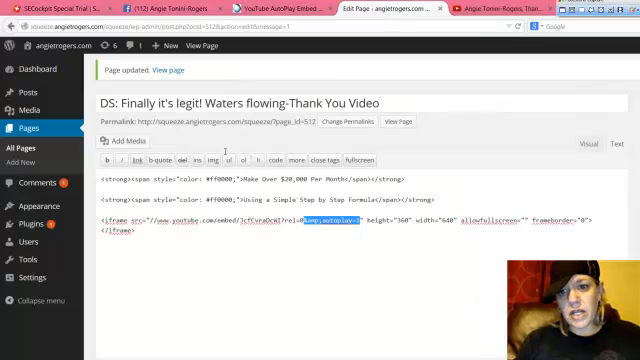